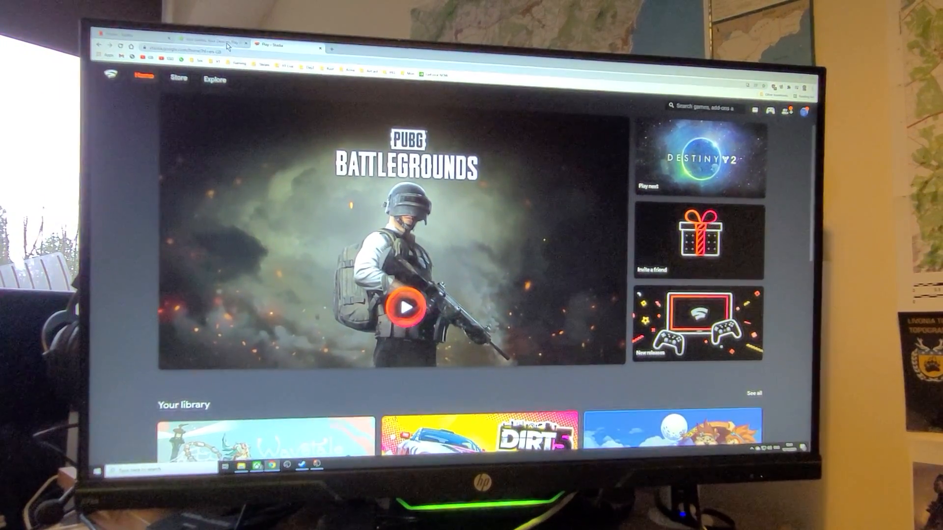
Bring the NVIDIA GeForce Now next-generation cloud gaming page to the front instead of Stadia
{"action": "left_click", "coordinate": [216, 44]}
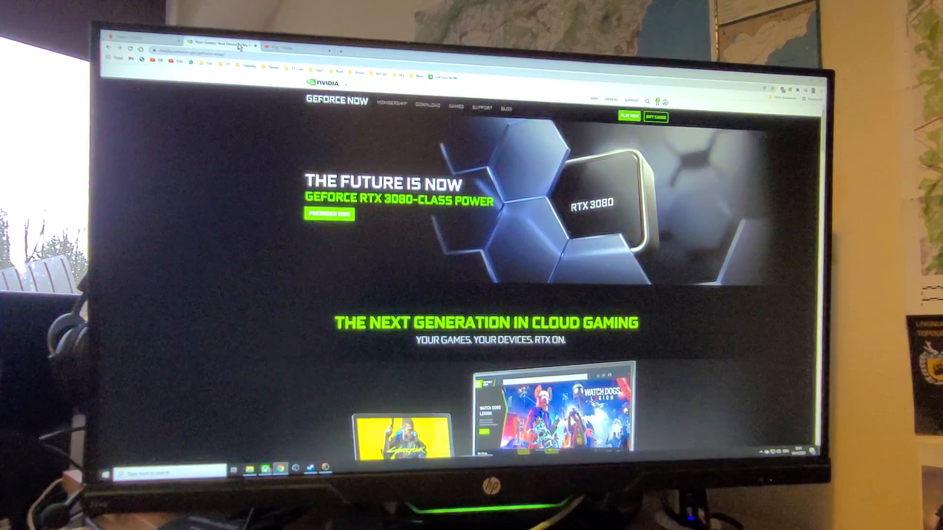